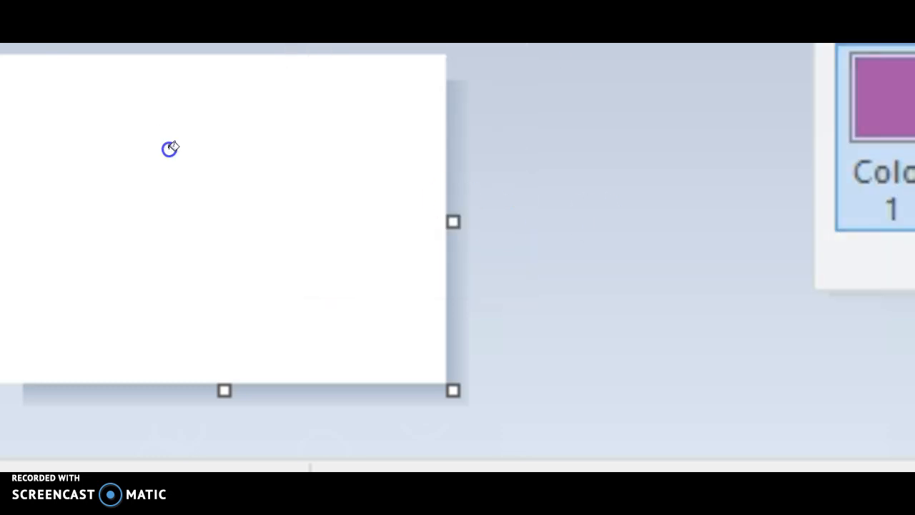
Fill the white canvas with solid black using the bucket
{"action": "left_click", "coordinate": [170, 149]}
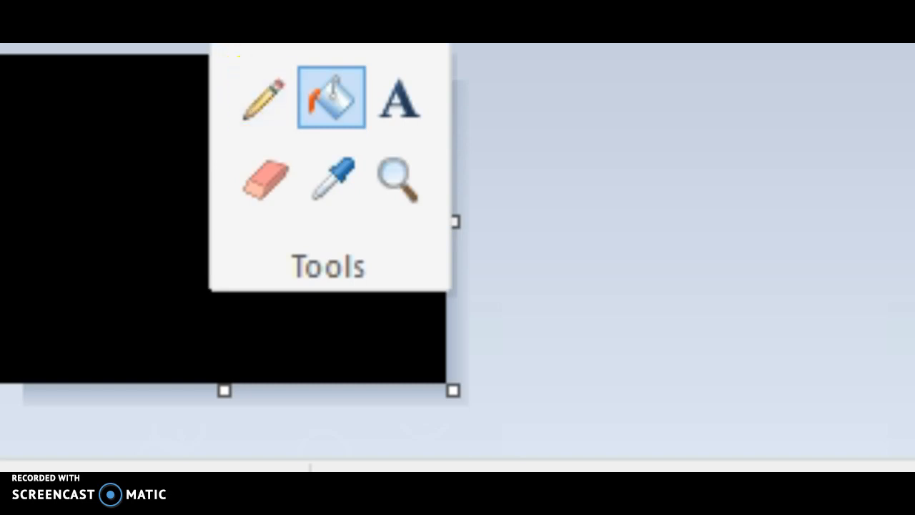
{"action": "mouse_move", "coordinate": [263, 97]}
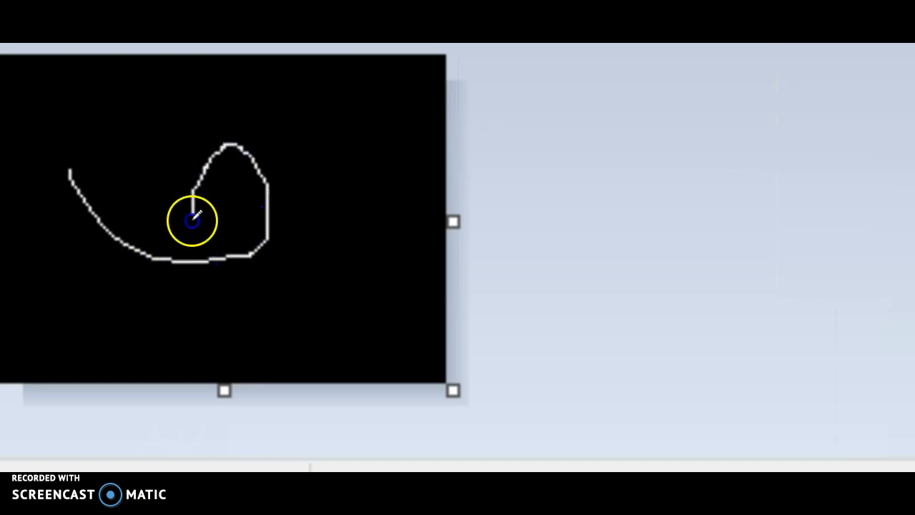
Sketch a curving white line, then start a text box near the top-right corner
{"action": "left_click_drag", "start_coordinate": [193, 220], "coordinate": [389, 201]}
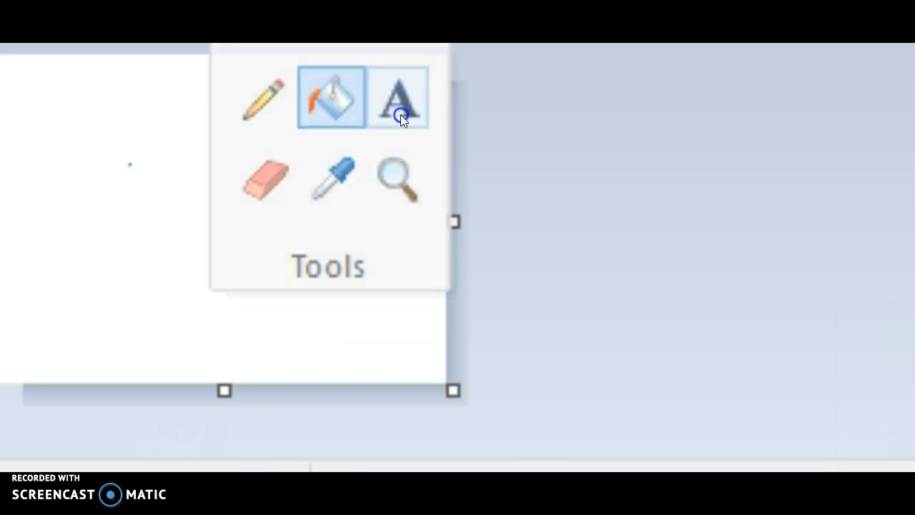
{"action": "left_click", "coordinate": [398, 97]}
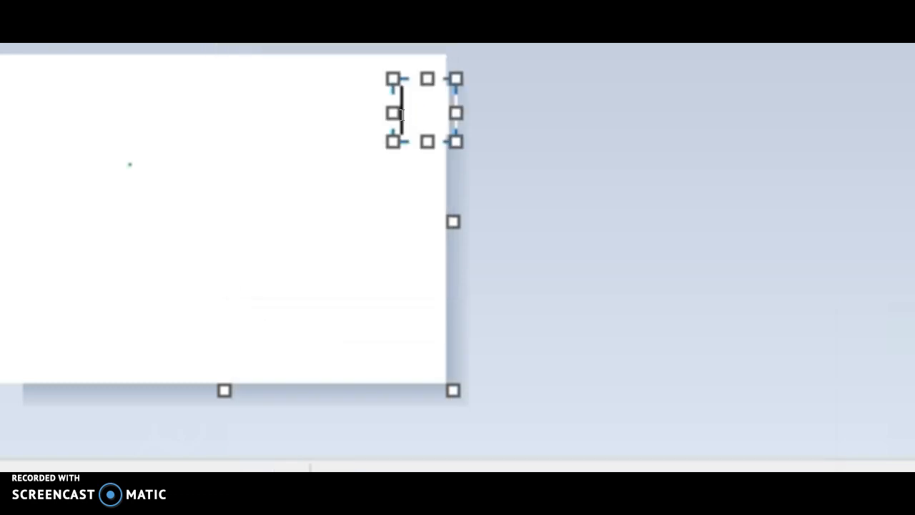